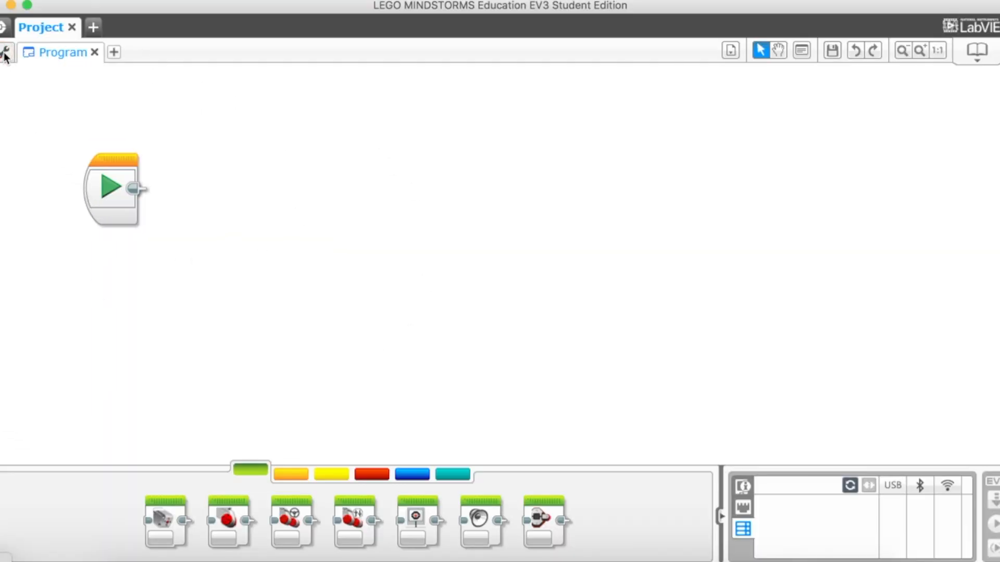
Enable Daisy-Chain Mode in the project's properties page
{"action": "left_click", "coordinate": [6, 52]}
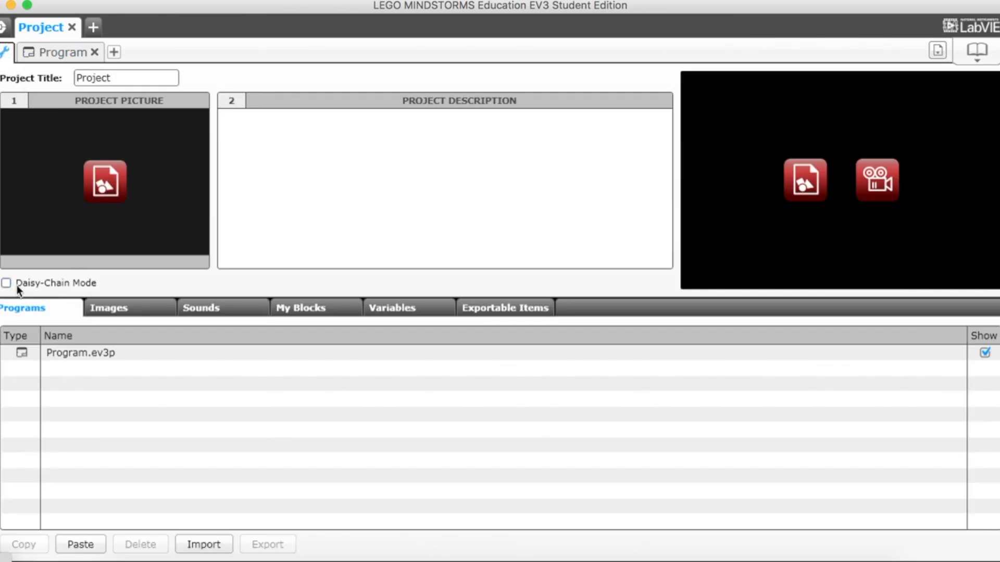
{"action": "left_click", "coordinate": [7, 282]}
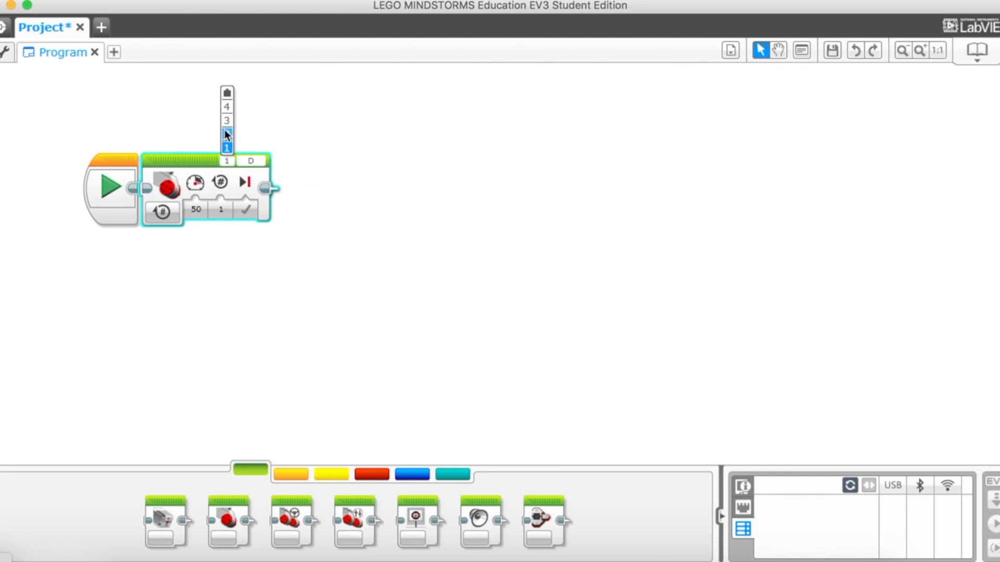
Assign the Large Motor block to brick 1 and attach a Medium Motor block after it
{"action": "left_click", "coordinate": [226, 147]}
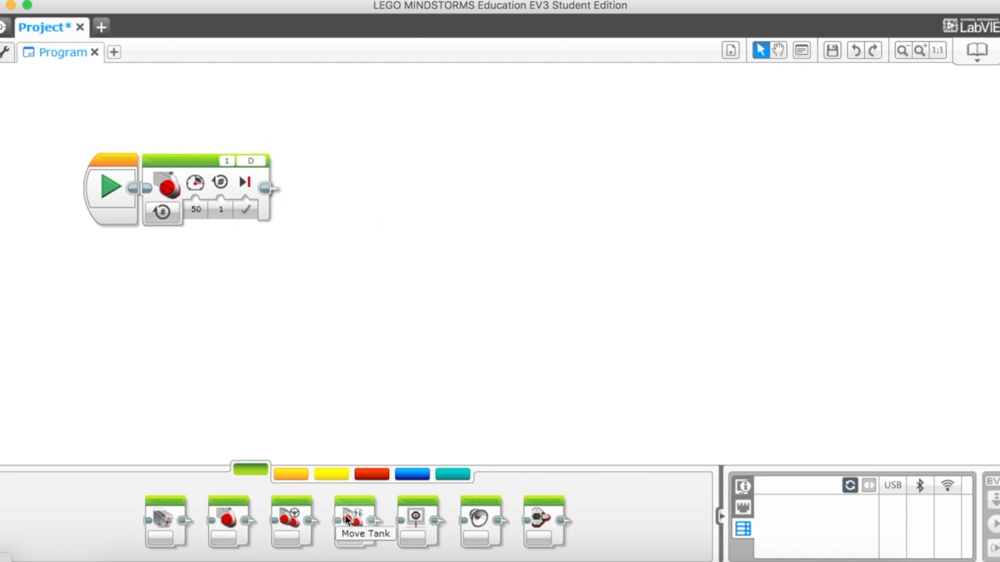
{"action": "left_click_drag", "start_coordinate": [354, 520], "coordinate": [303, 277]}
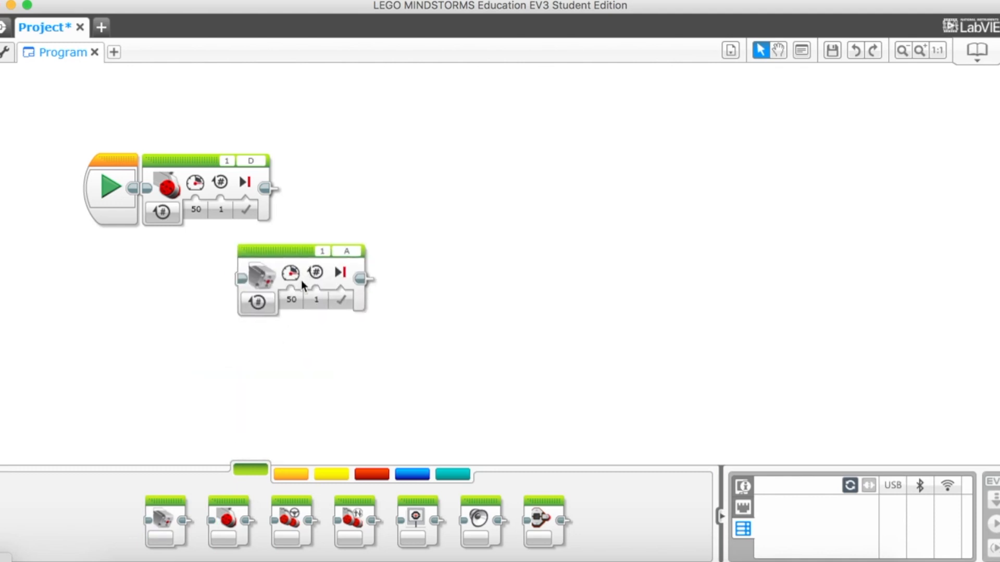
{"action": "left_click_drag", "start_coordinate": [300, 280], "coordinate": [337, 188]}
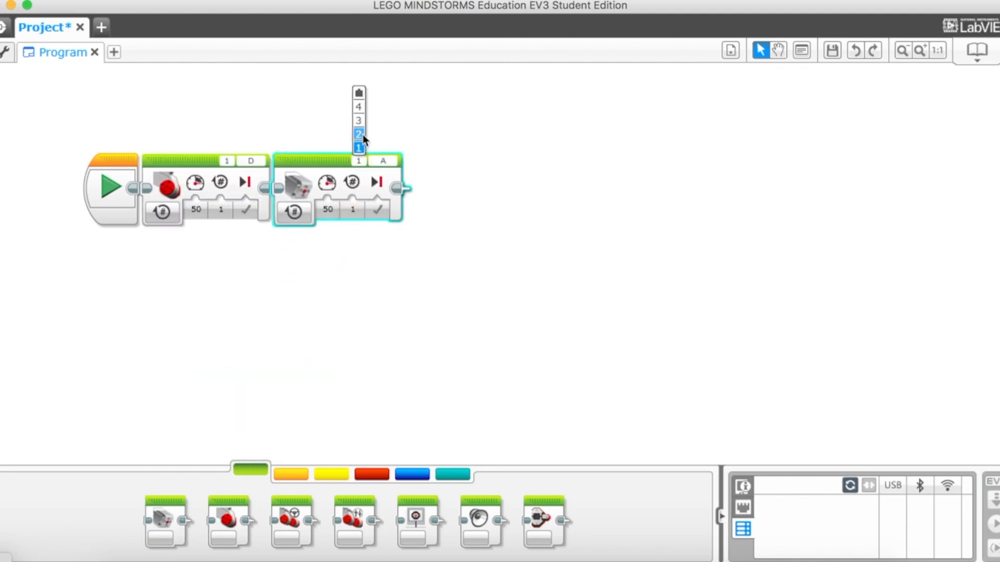